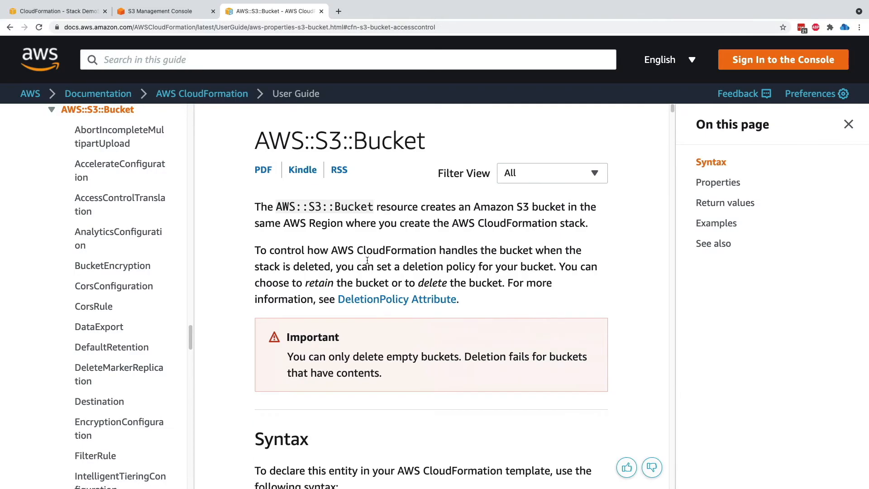
# Highlight the 'Important' note that only empty buckets can be deleted, then return to the stack's S3 bucket
pyautogui.doubleClick(313, 337)
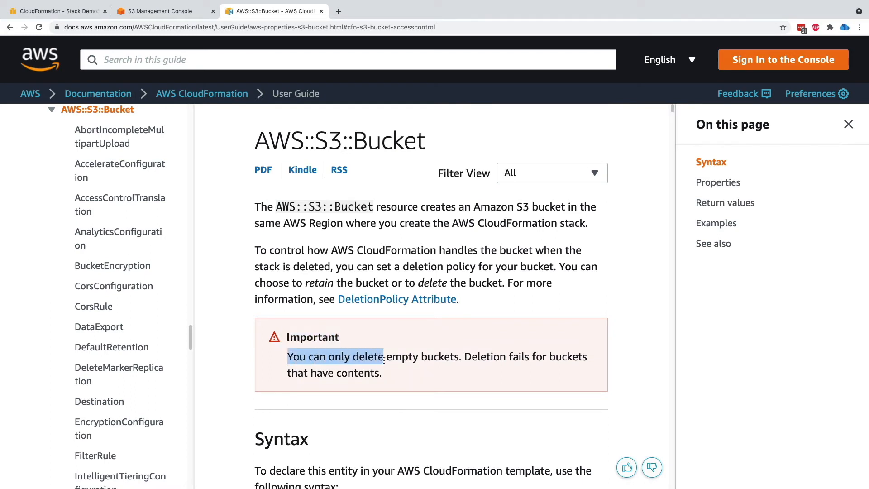
pyautogui.moveTo(384, 356); pyautogui.dragTo(473, 378)
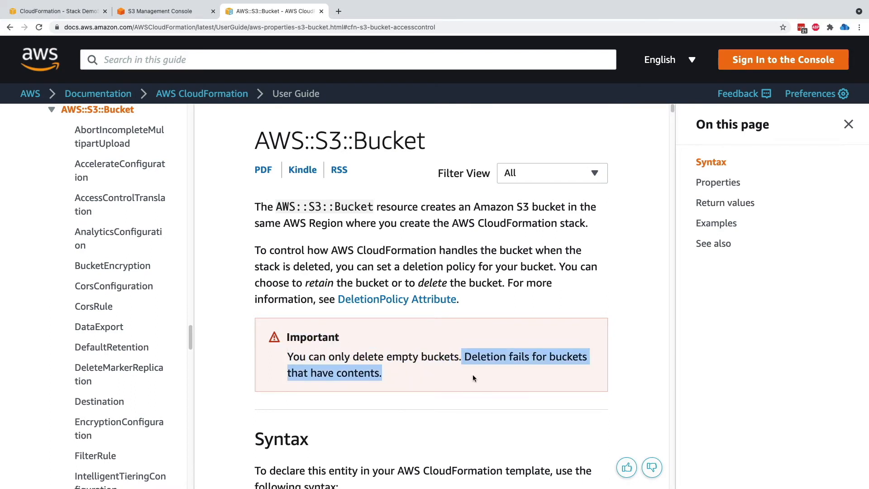
pyautogui.click(158, 11)
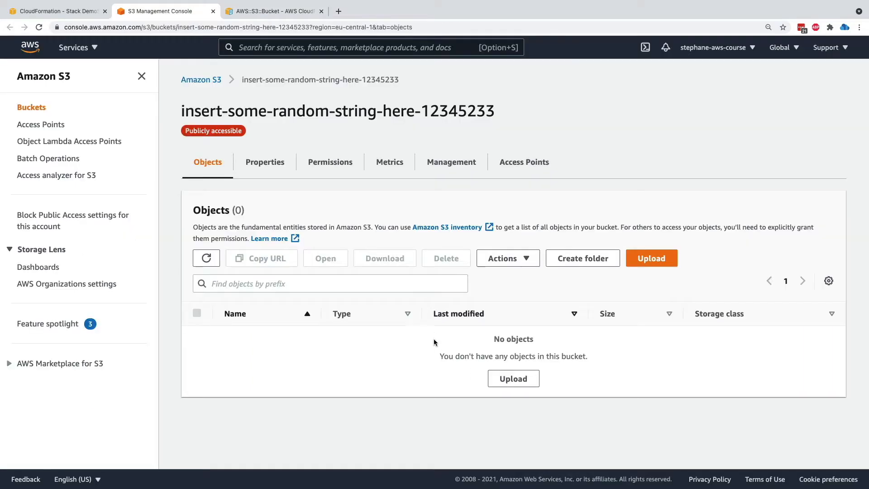
# Upload 2-adding-access-control.yaml into the empty bucket, then return to the DemoS3 stack in CloudFormation
pyautogui.click(651, 258)
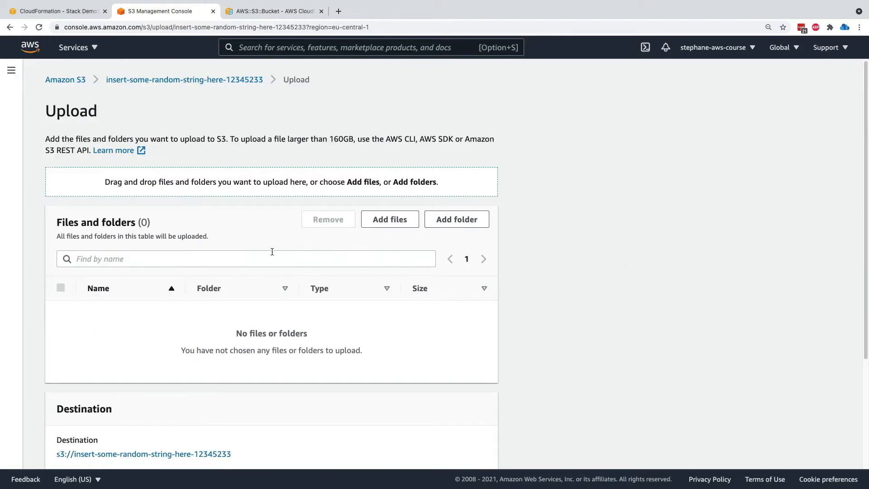
pyautogui.click(390, 220)
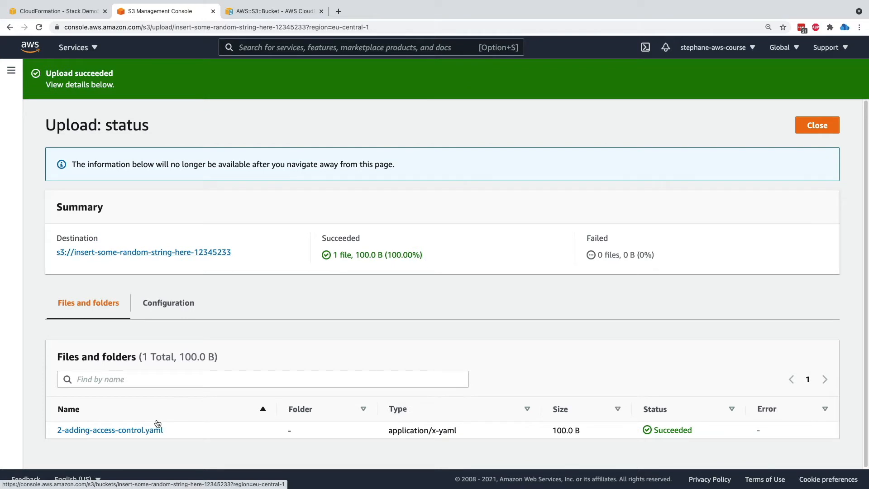
pyautogui.click(817, 125)
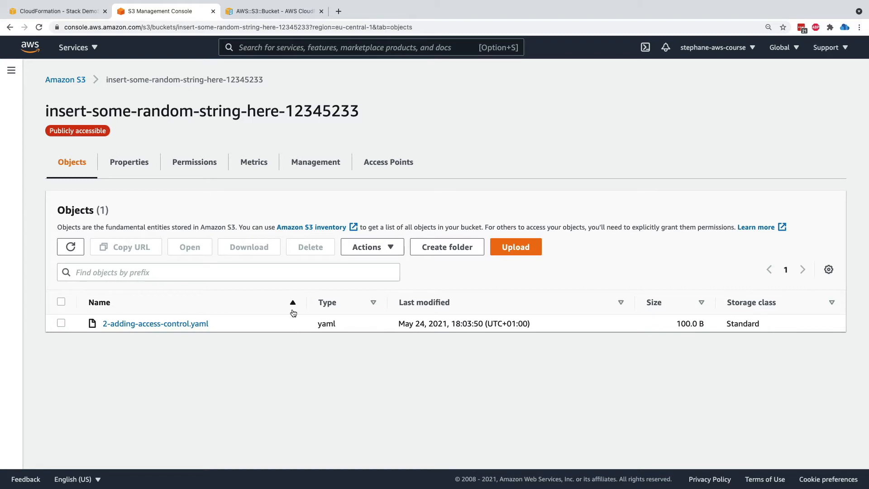
pyautogui.click(55, 11)
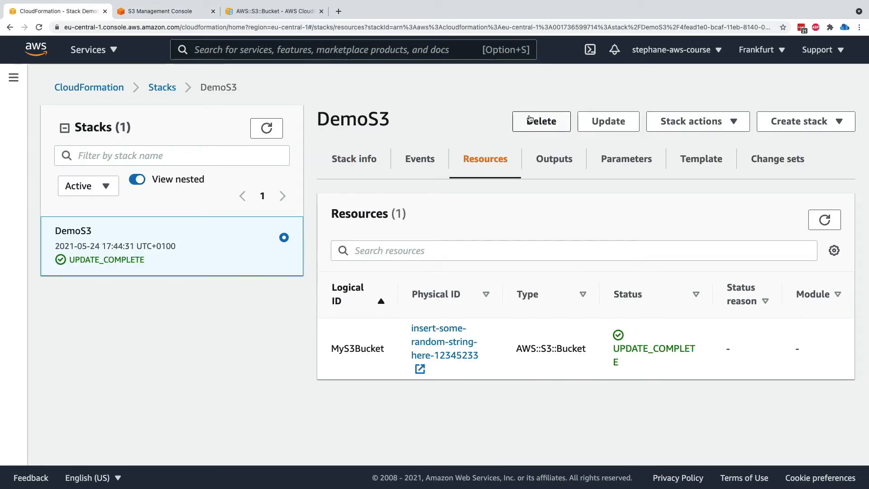
# Delete the DemoS3 stack and view its Events, which report DELETE_FAILED
pyautogui.click(541, 120)
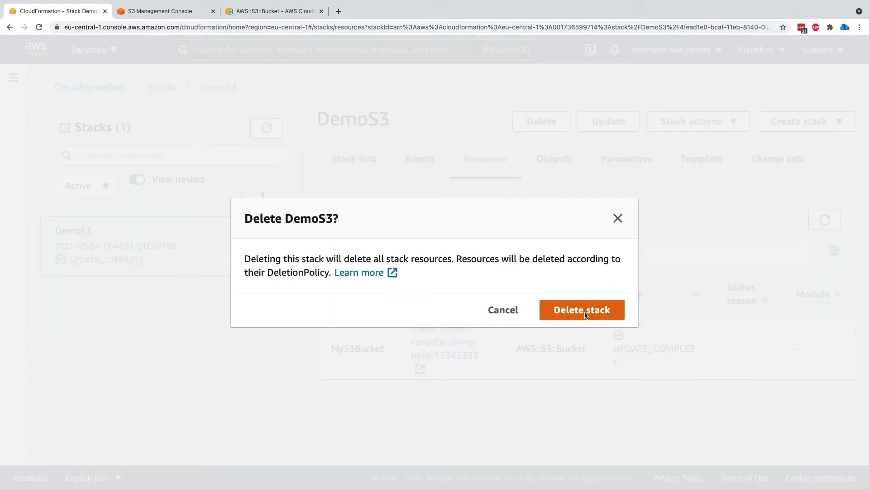
pyautogui.click(582, 309)
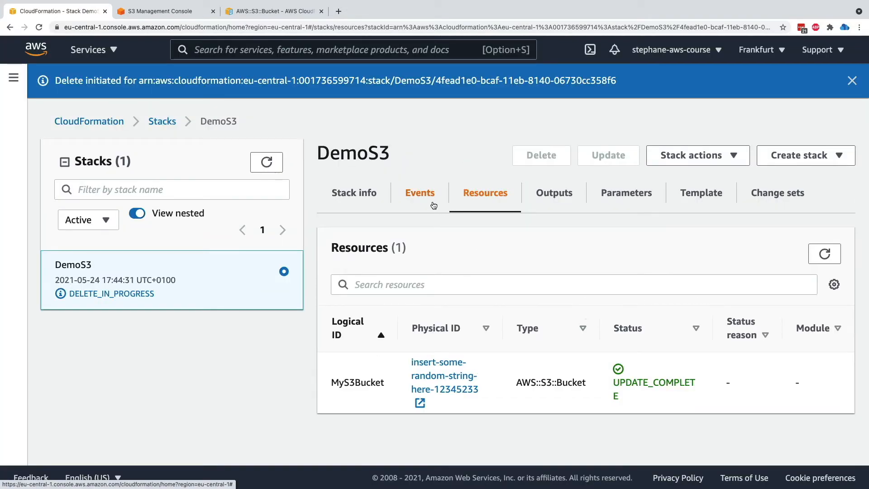
pyautogui.click(420, 192)
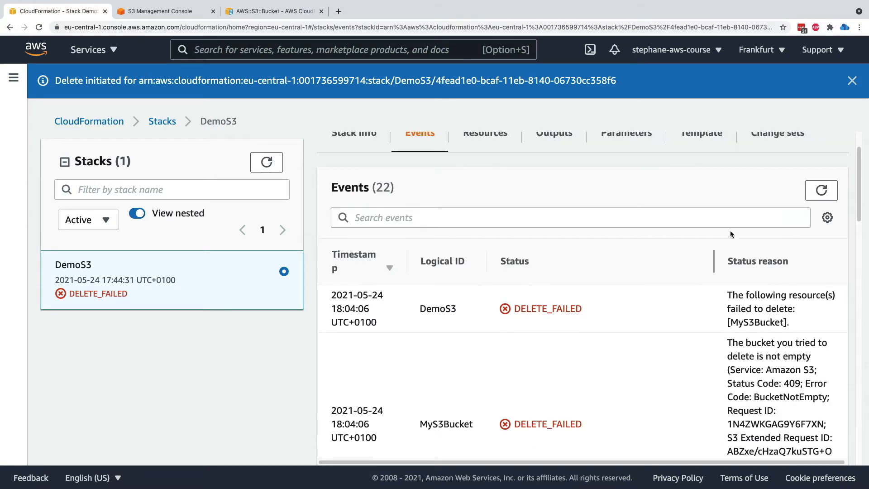
# Select the BucketNotEmpty failure reason in Events, then switch to the bucket in the S3 console
pyautogui.scroll(-3)
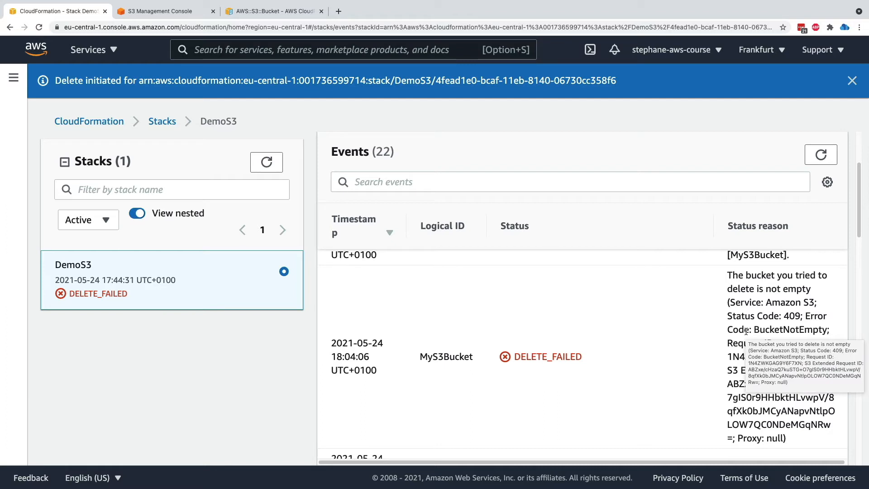
pyautogui.doubleClick(548, 356)
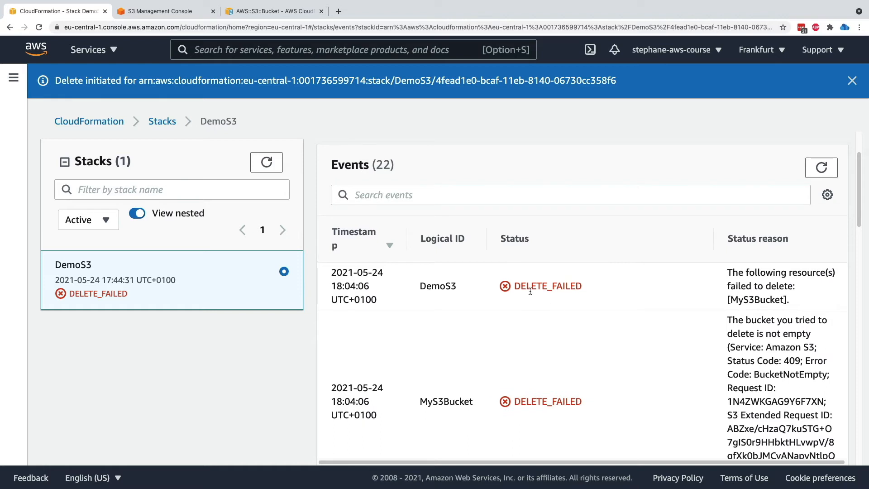
pyautogui.doubleClick(437, 285)
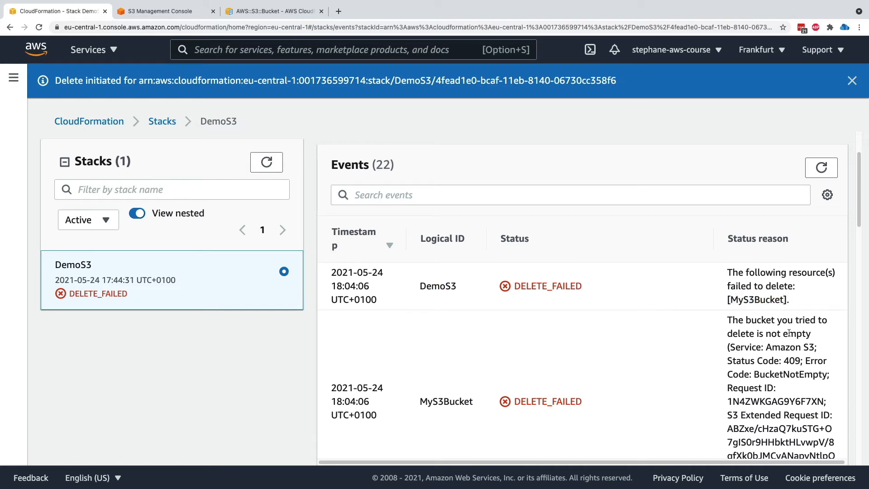
pyautogui.click(161, 11)
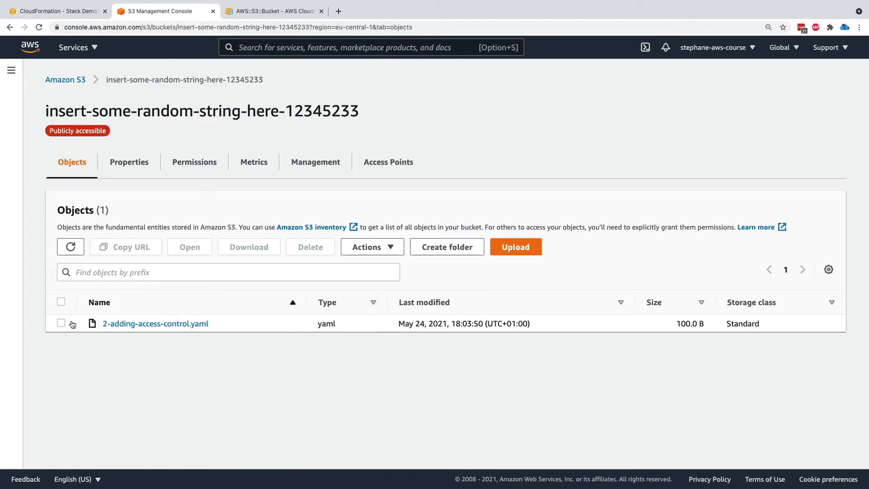
# Permanently delete 2-adding-access-control.yaml, confirming with 'permanently delete', then return to the DemoS3 stack
pyautogui.click(61, 323)
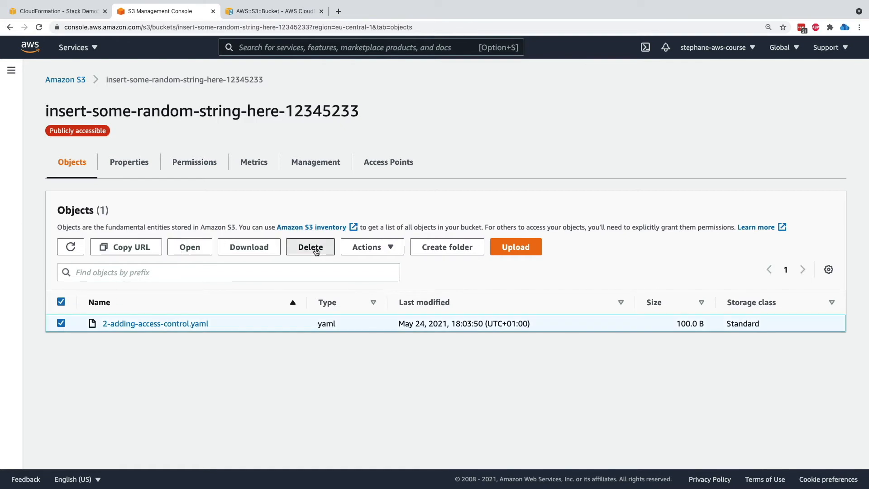
pyautogui.click(310, 246)
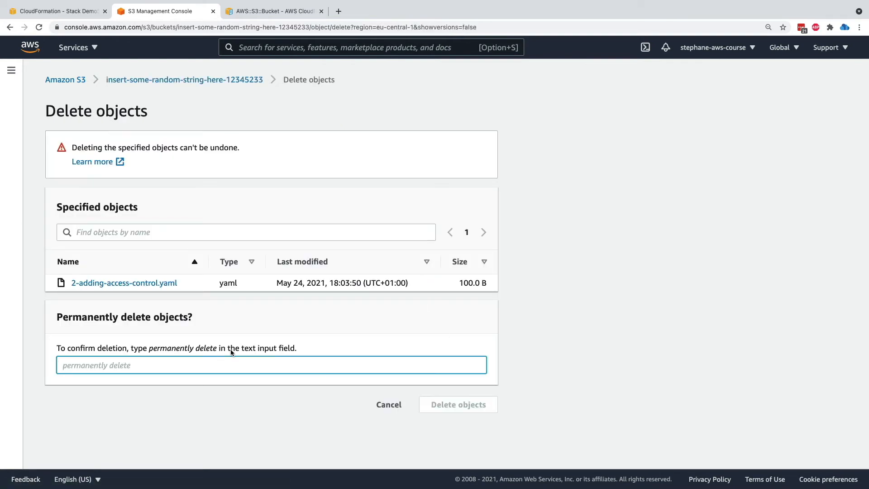
pyautogui.write('permane')
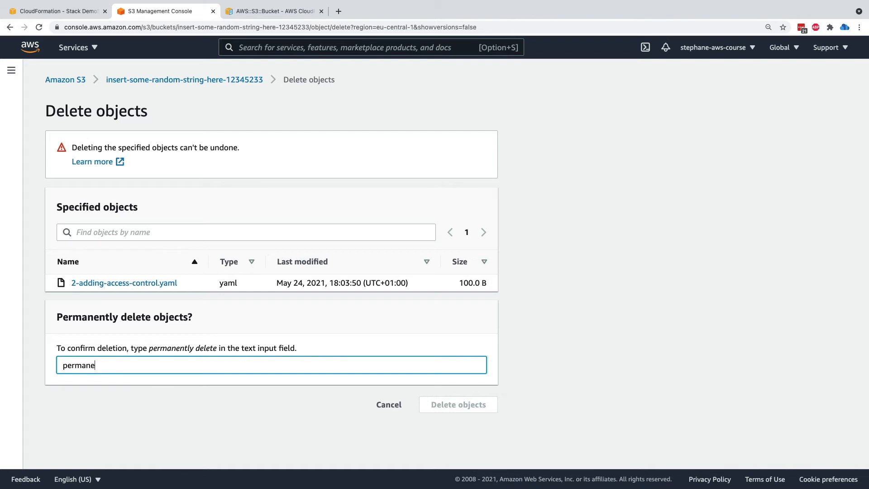
pyautogui.write('ntly delete')
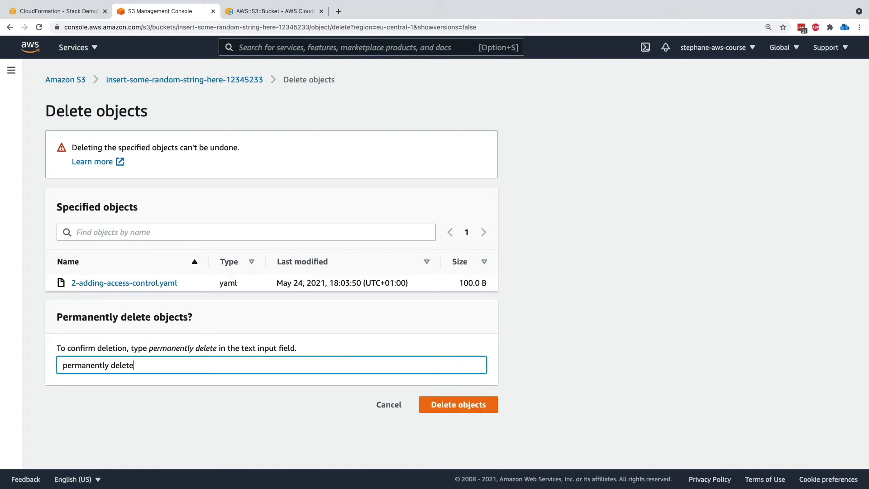
pyautogui.click(458, 403)
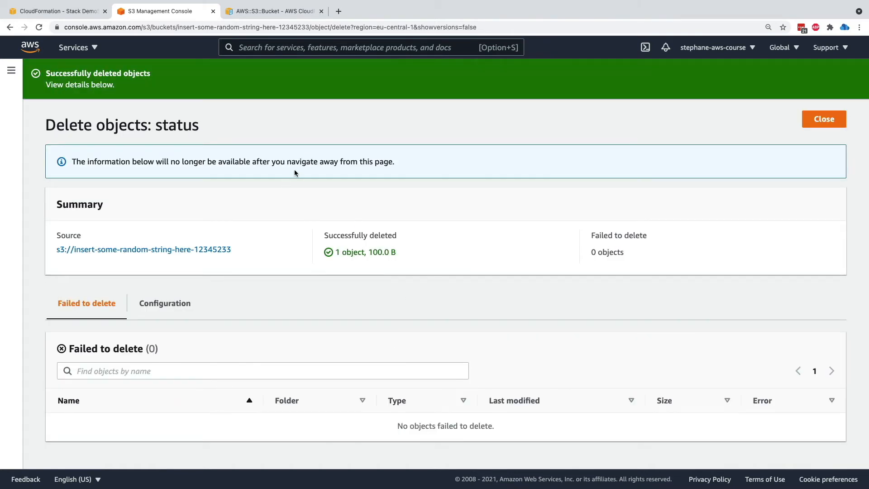
pyautogui.click(823, 118)
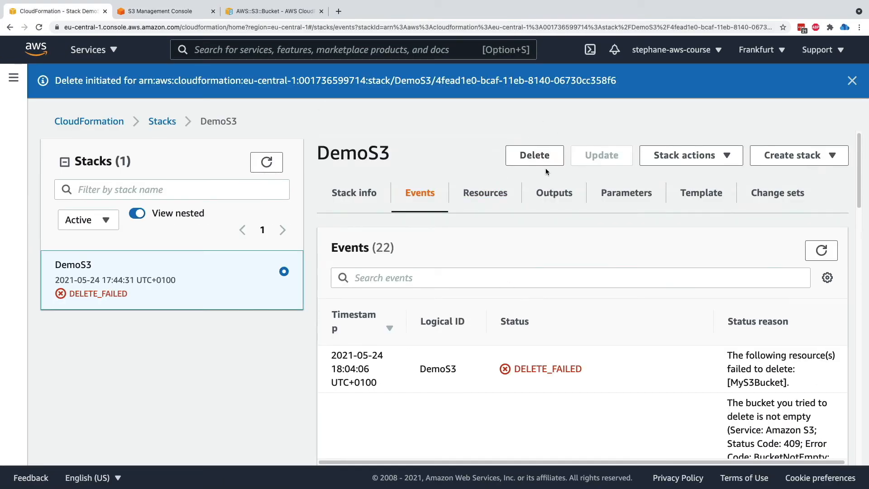
# Retry deleting DemoS3, leaving MyS3Bucket unticked under Resources to retain, so the stack reaches DELETE_COMPLETE
pyautogui.click(534, 155)
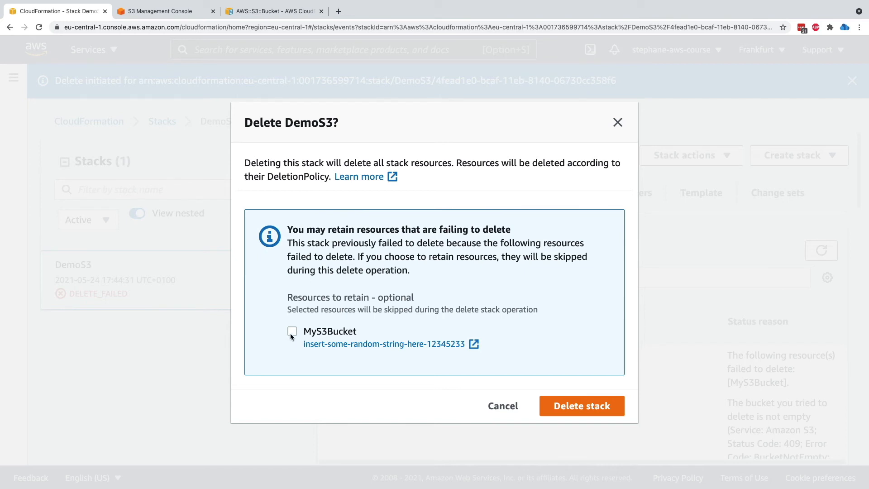
pyautogui.click(292, 332)
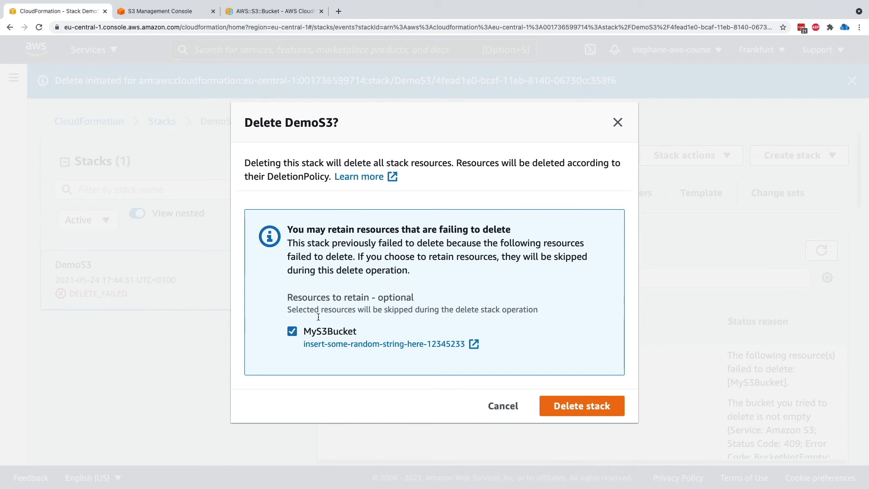
pyautogui.click(293, 331)
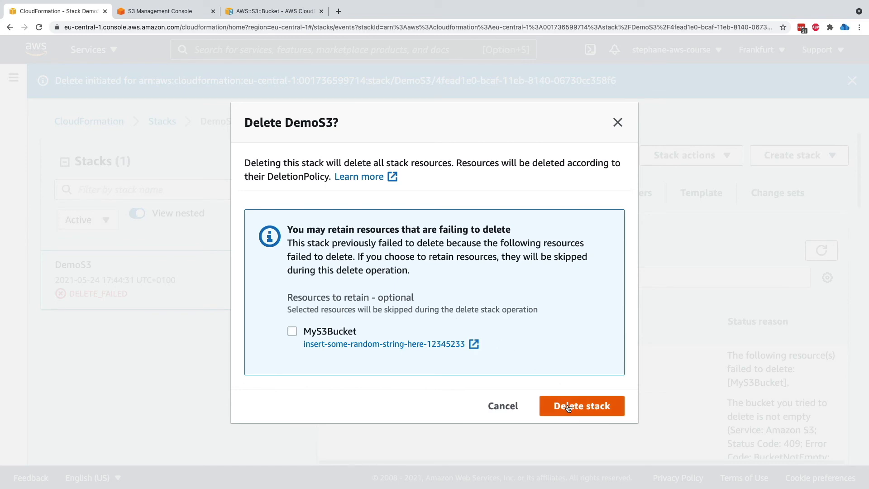
pyautogui.click(581, 406)
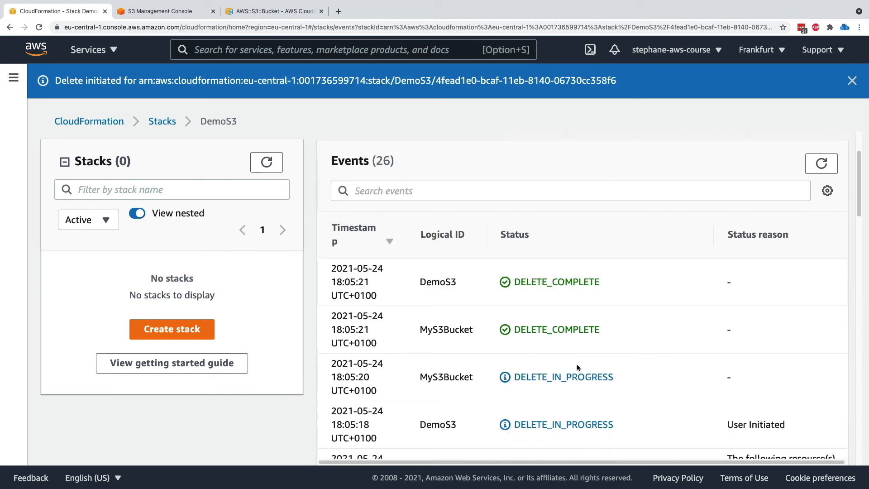
pyautogui.doubleClick(559, 282)
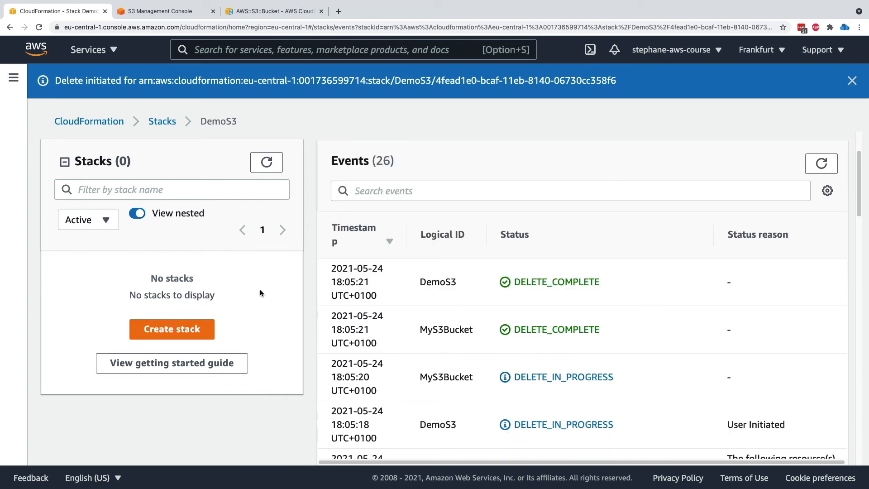
pyautogui.click(88, 219)
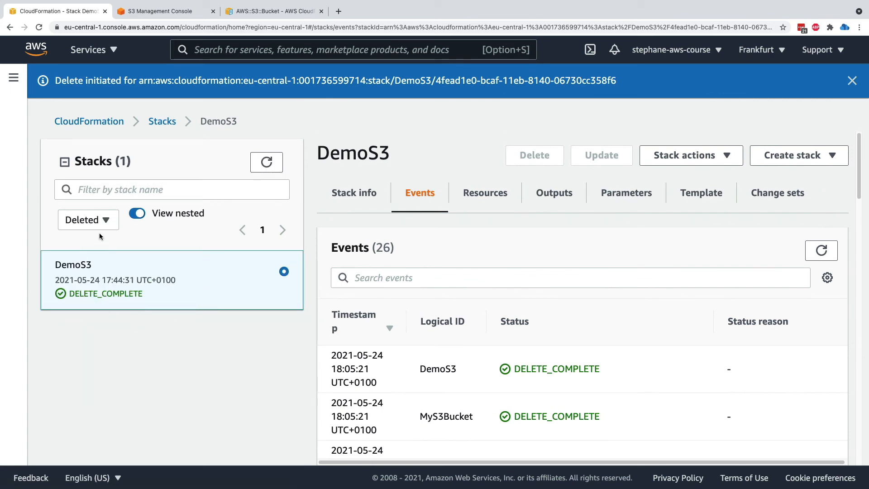
pyautogui.click(88, 219)
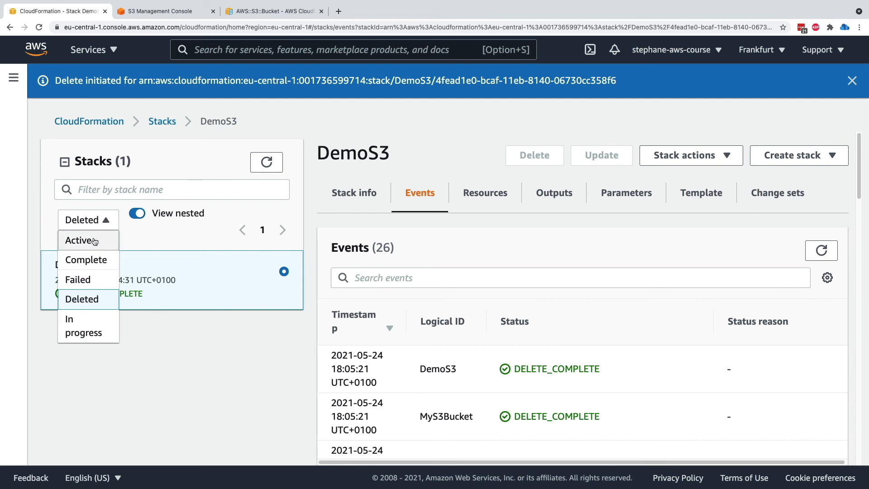
pyautogui.click(79, 240)
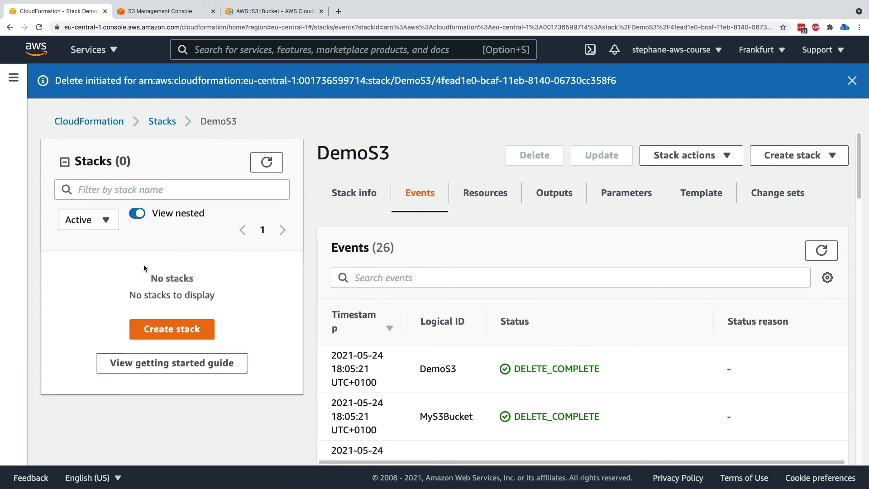
pyautogui.moveTo(184, 270)
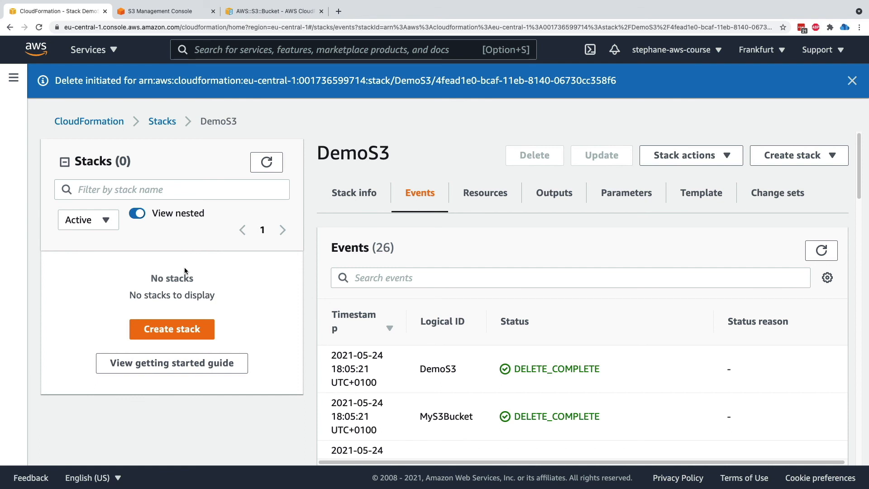
pyautogui.moveTo(188, 272)
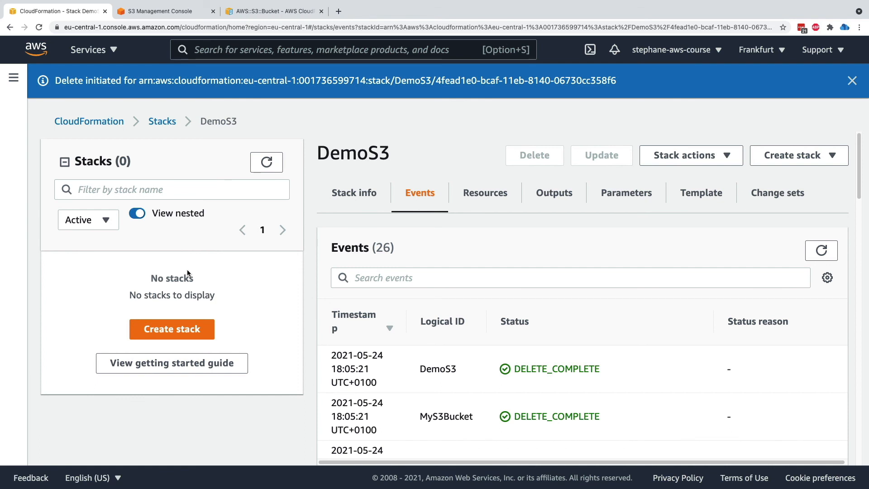